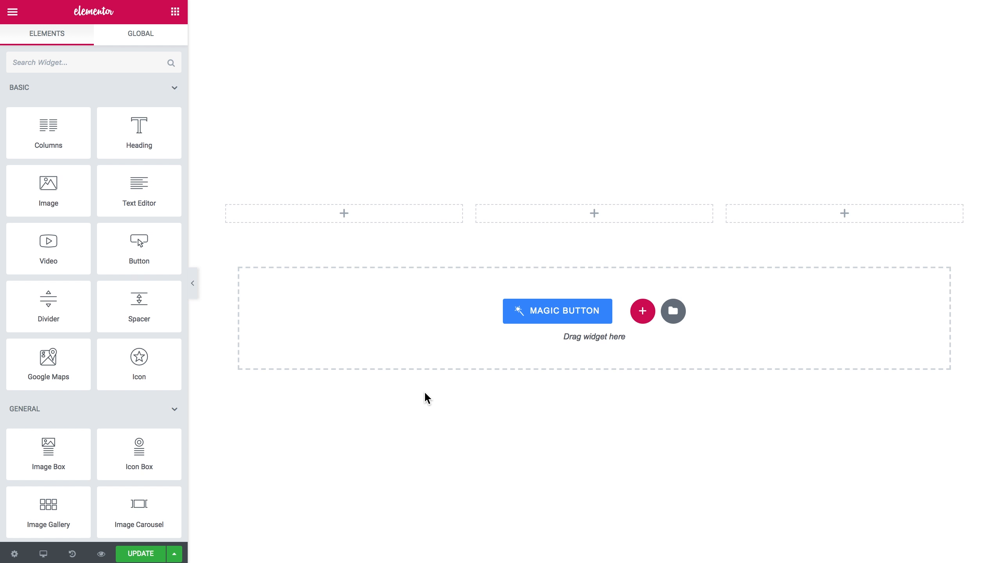
mouse_move(360, 332)
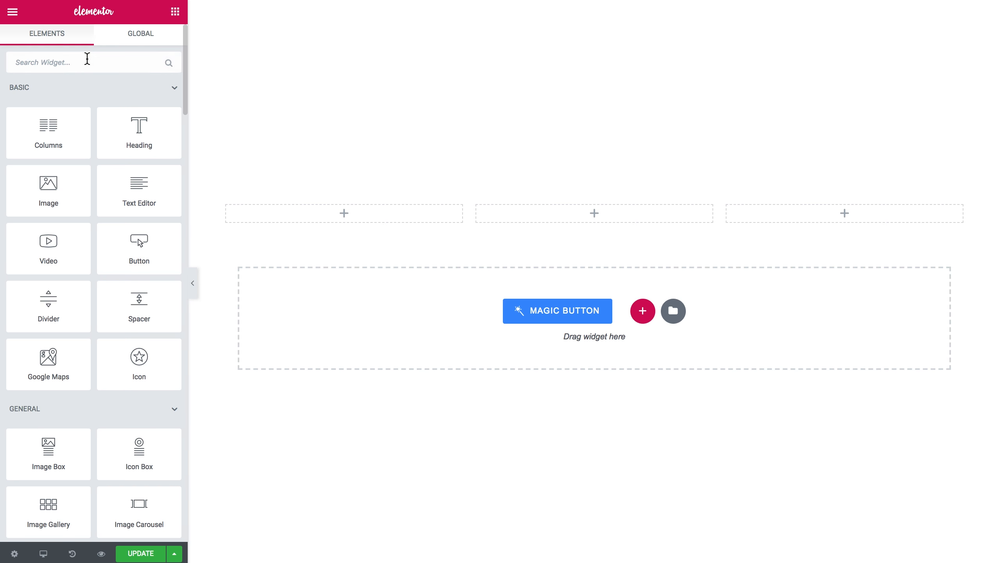
Find the Animated Box widget by searching 'anim' and place it in the middle column.
text(anim)
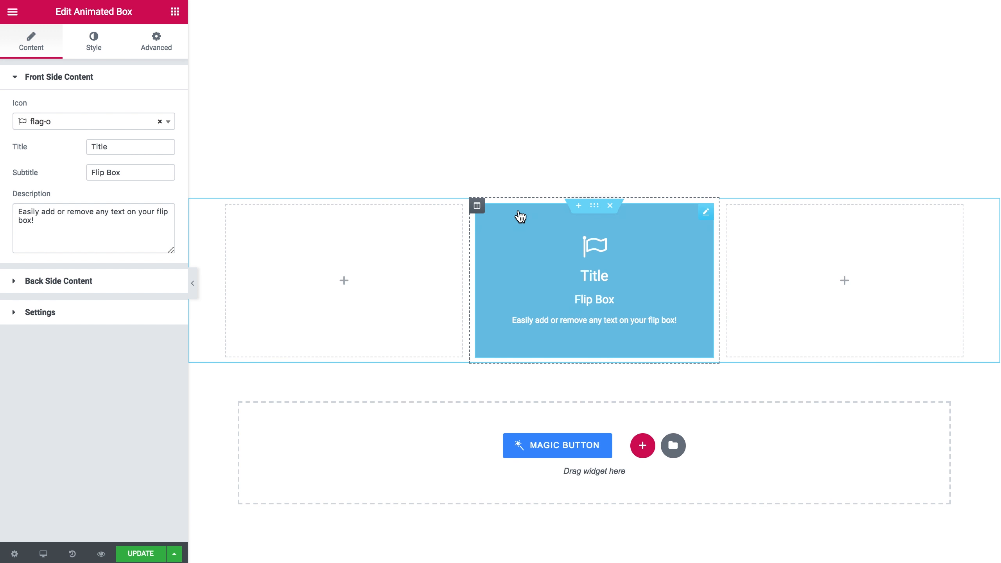
mouse_move(541, 331)
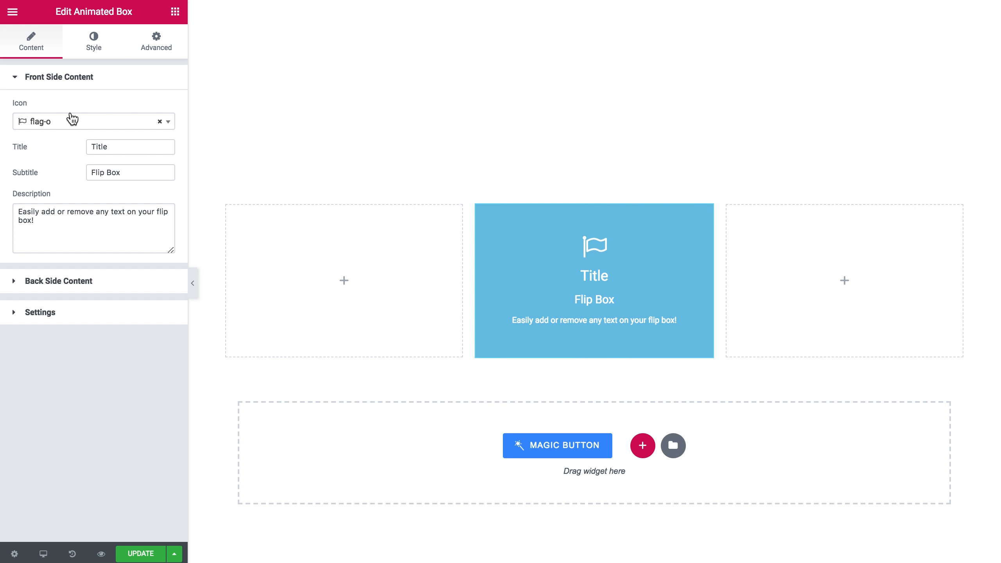
mouse_move(153, 129)
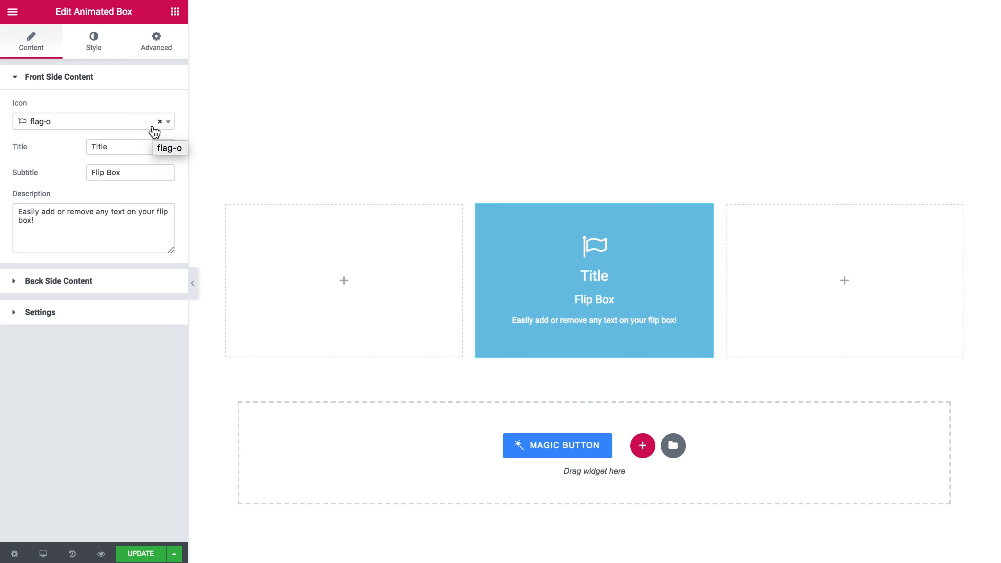
mouse_move(68, 89)
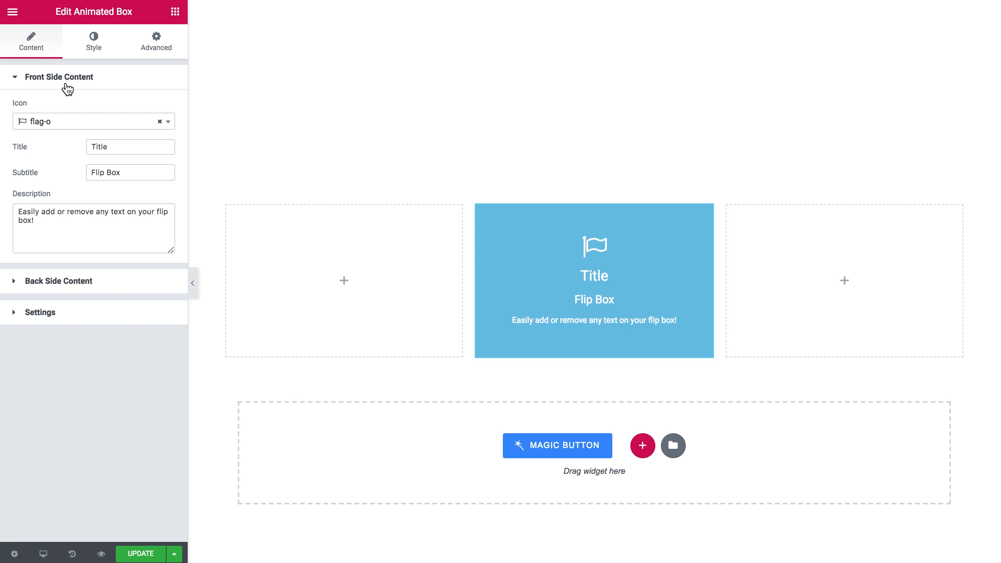
mouse_move(150, 126)
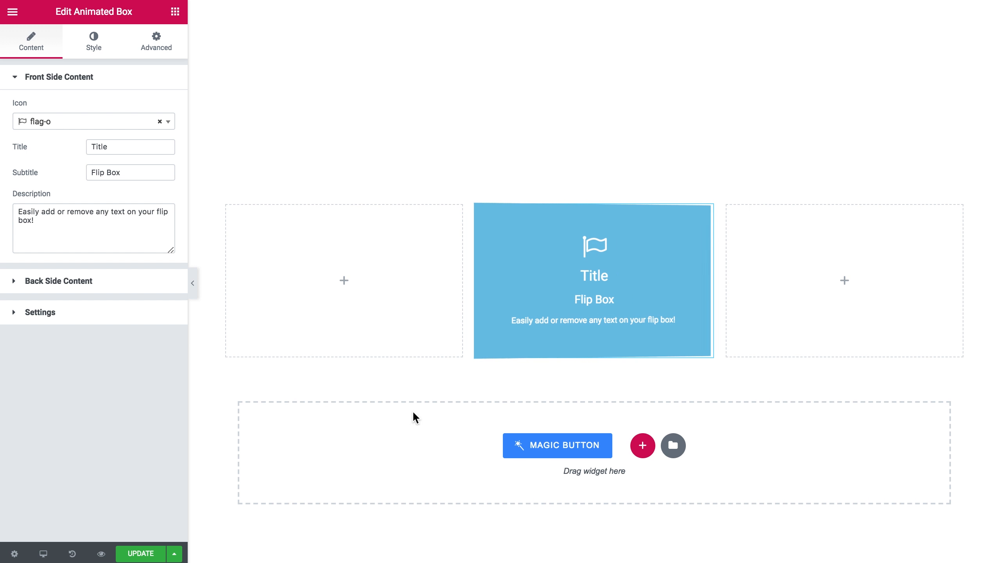
mouse_move(99, 193)
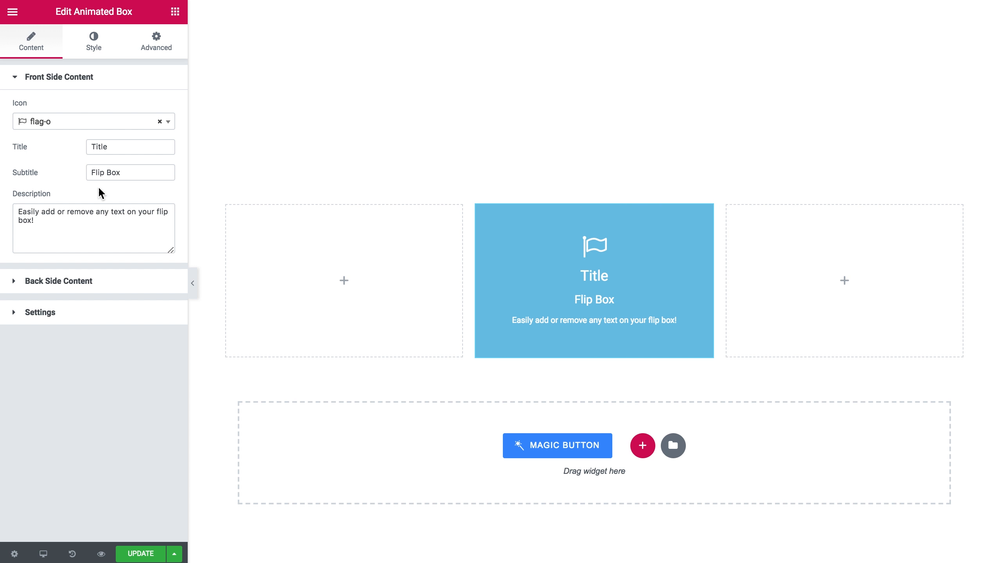
mouse_move(76, 103)
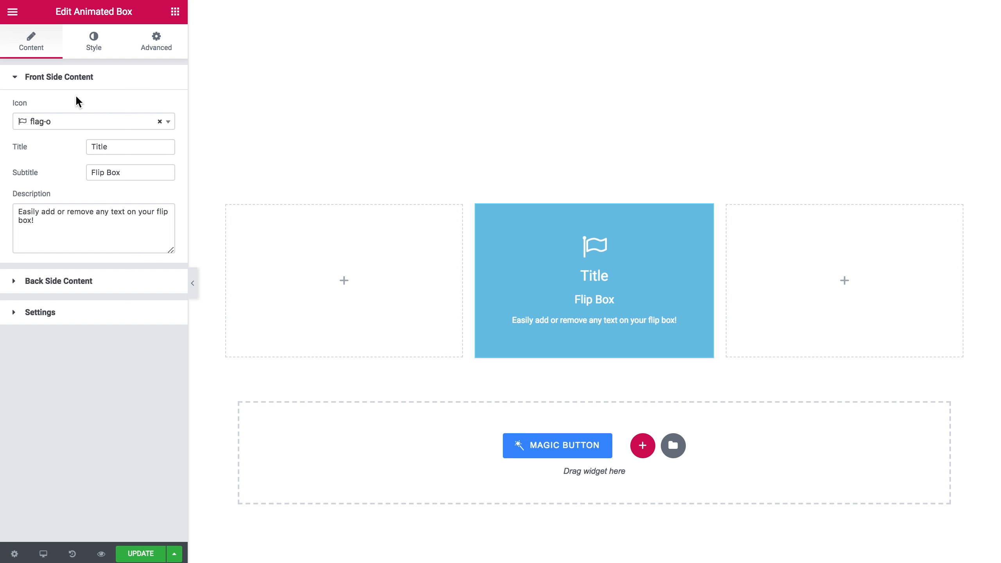
Reveal the Back Side Content settings with their default title, description and Read More button.
click(64, 77)
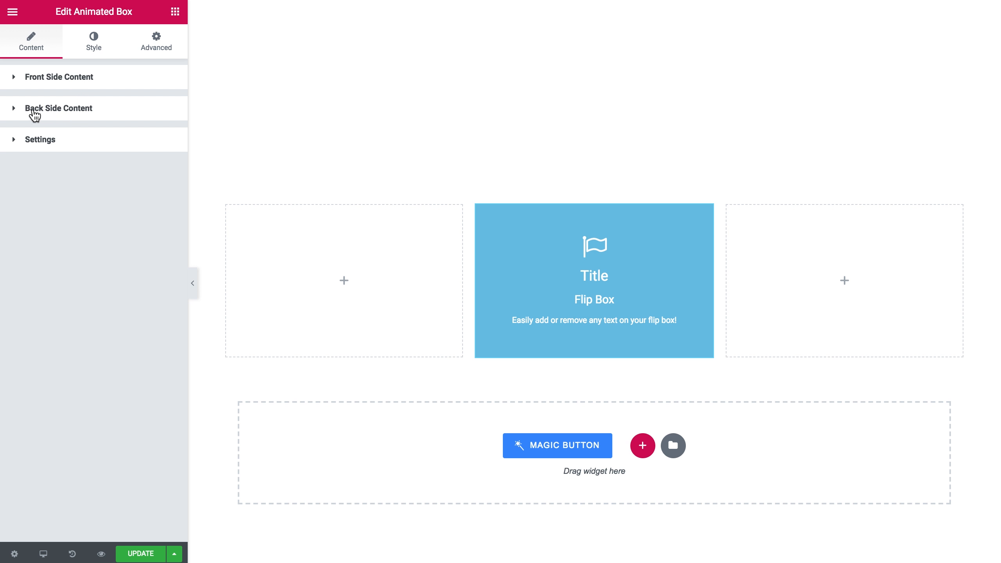
click(58, 108)
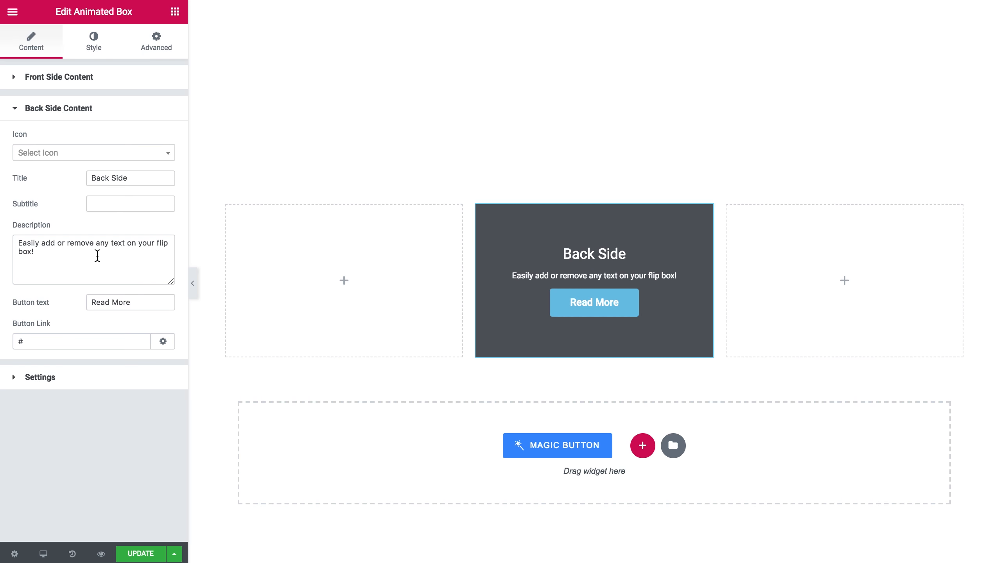
mouse_move(110, 266)
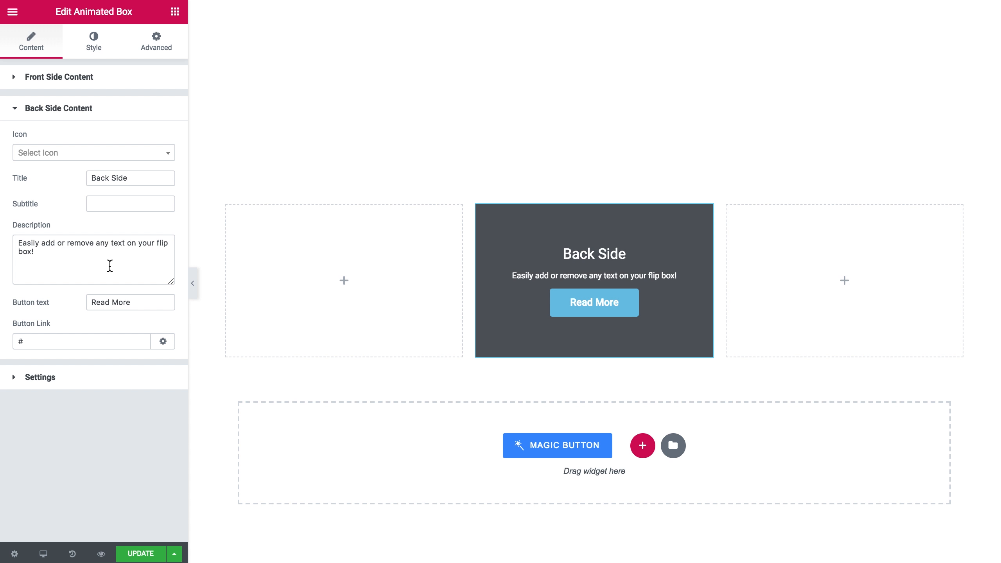
mouse_move(55, 308)
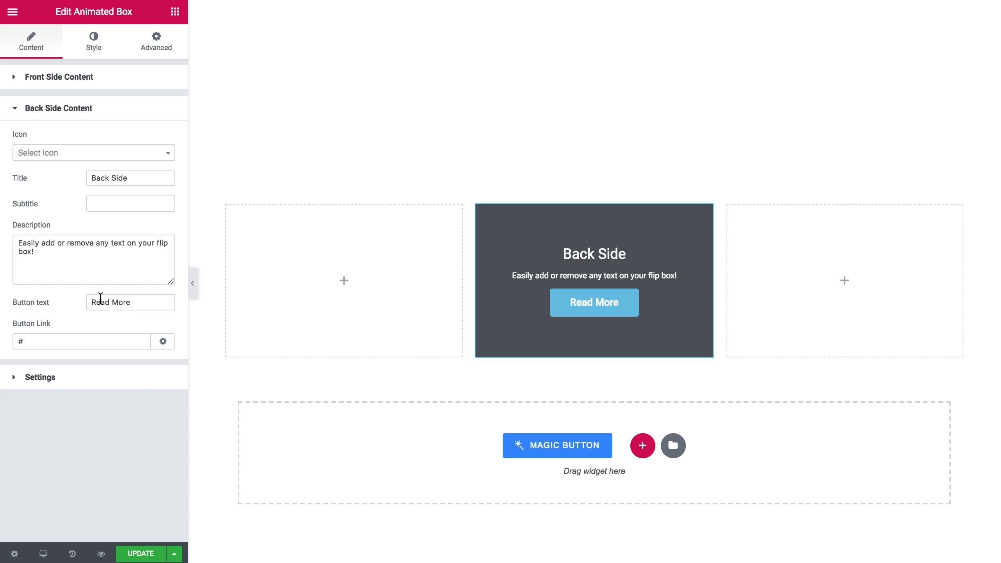
mouse_move(87, 97)
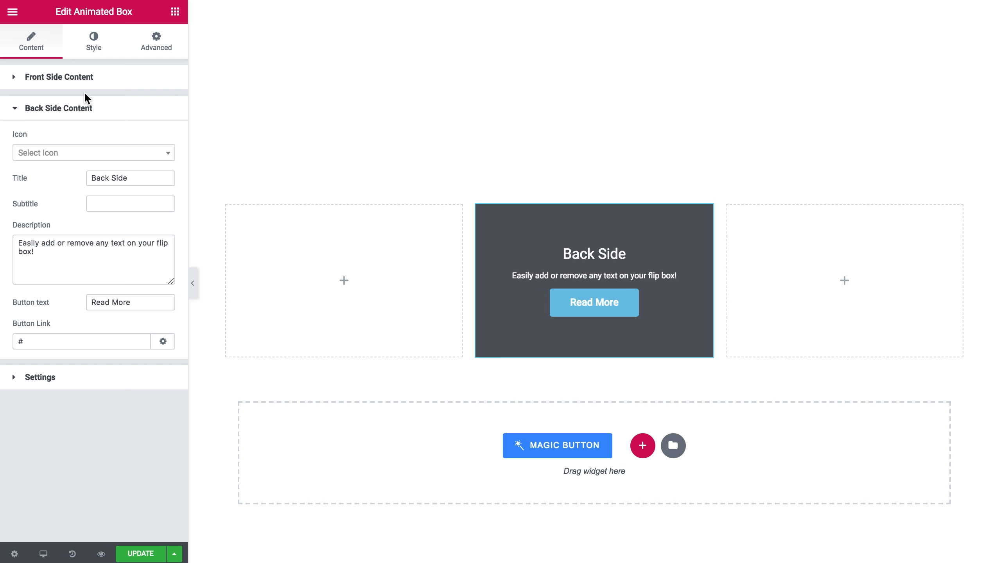
Preview Flip Vertical, Fall Up, Fall Right, Slide Right, Flip Horizontal 3D, then keep Flip Vertical 3D.
click(60, 77)
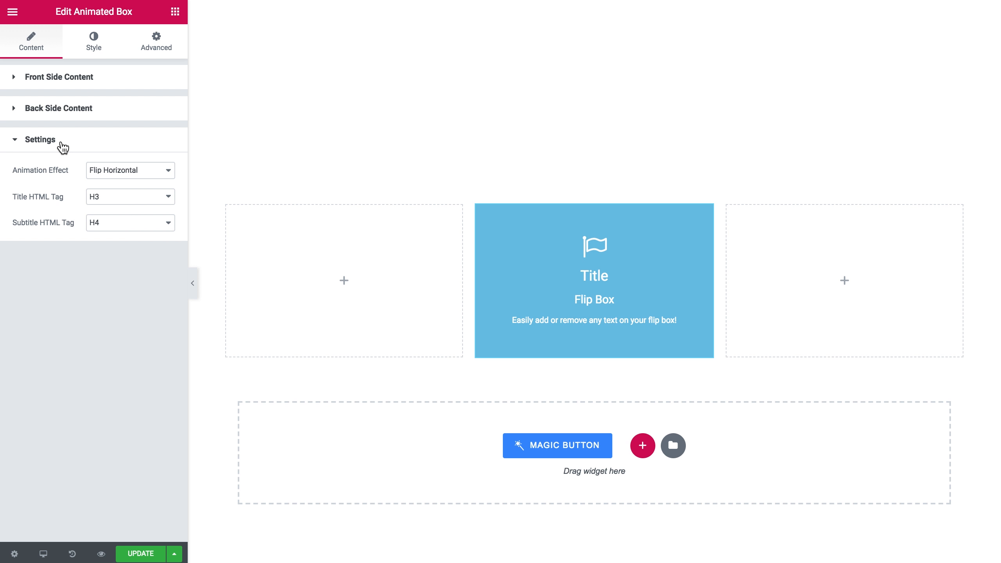
mouse_move(51, 205)
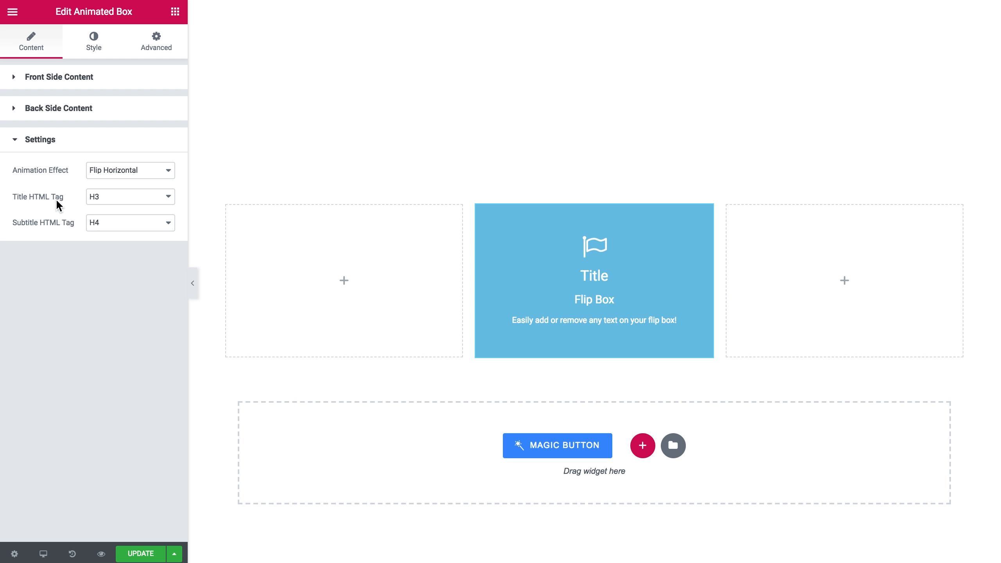
mouse_move(120, 233)
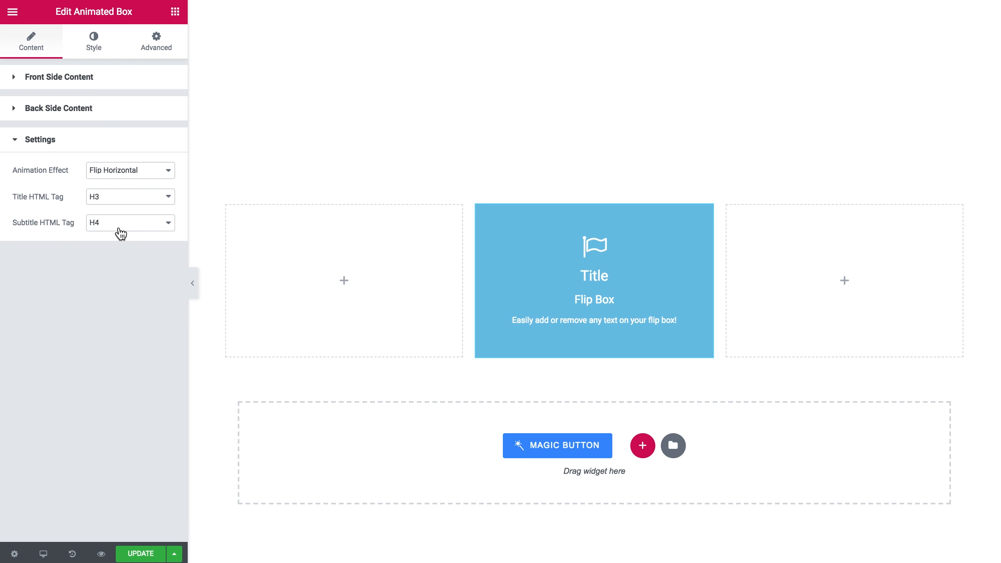
click(130, 169)
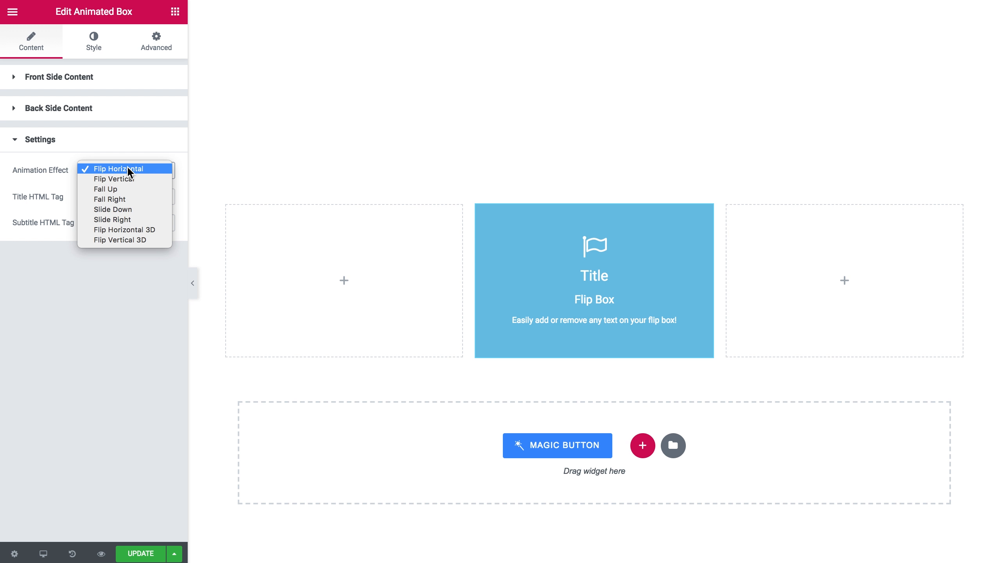
click(114, 179)
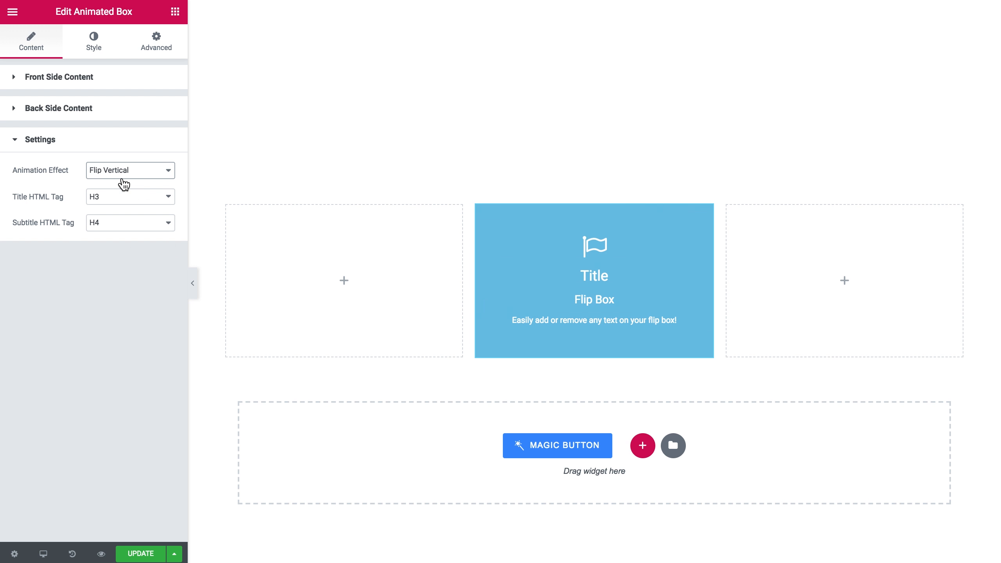
click(130, 169)
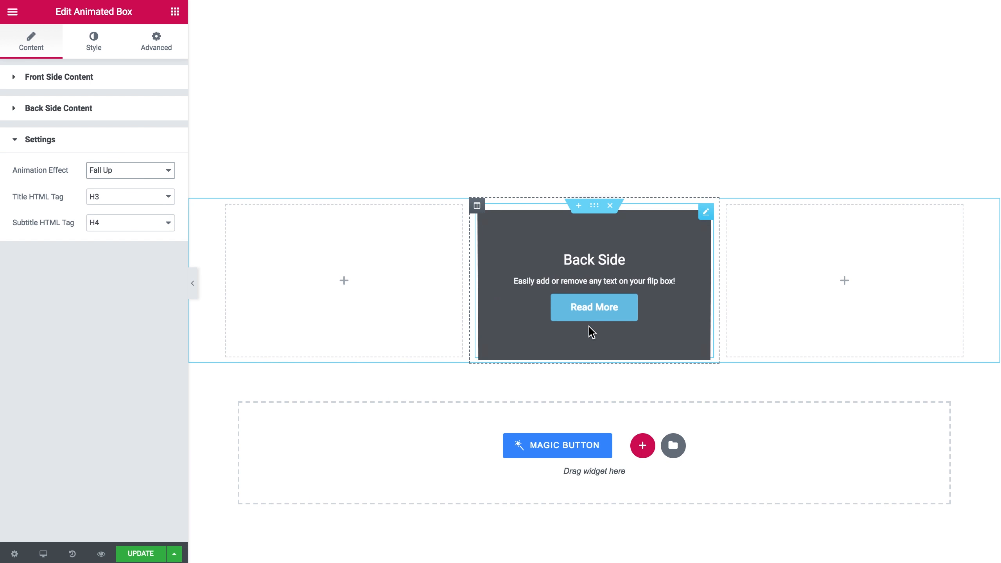
click(130, 170)
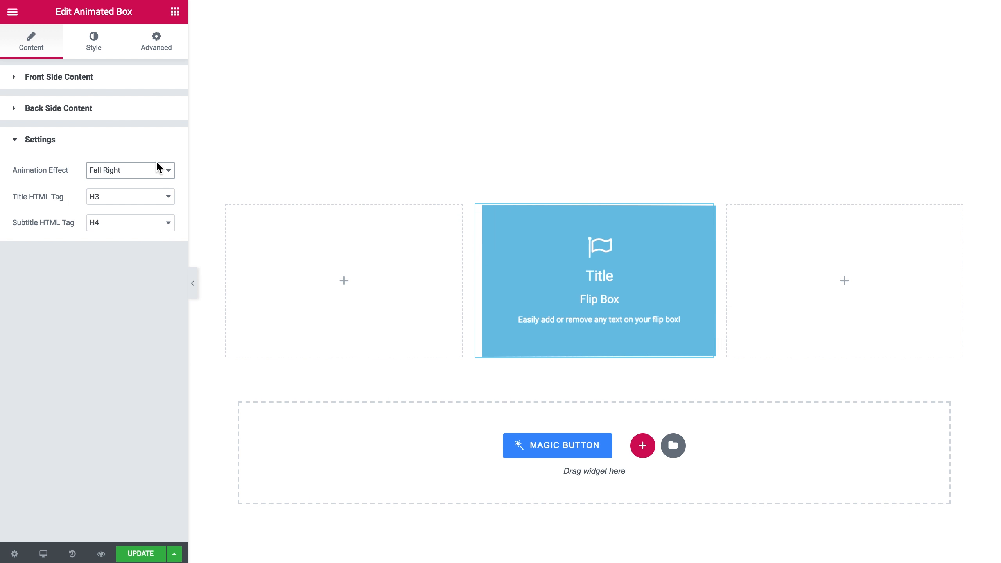
click(130, 170)
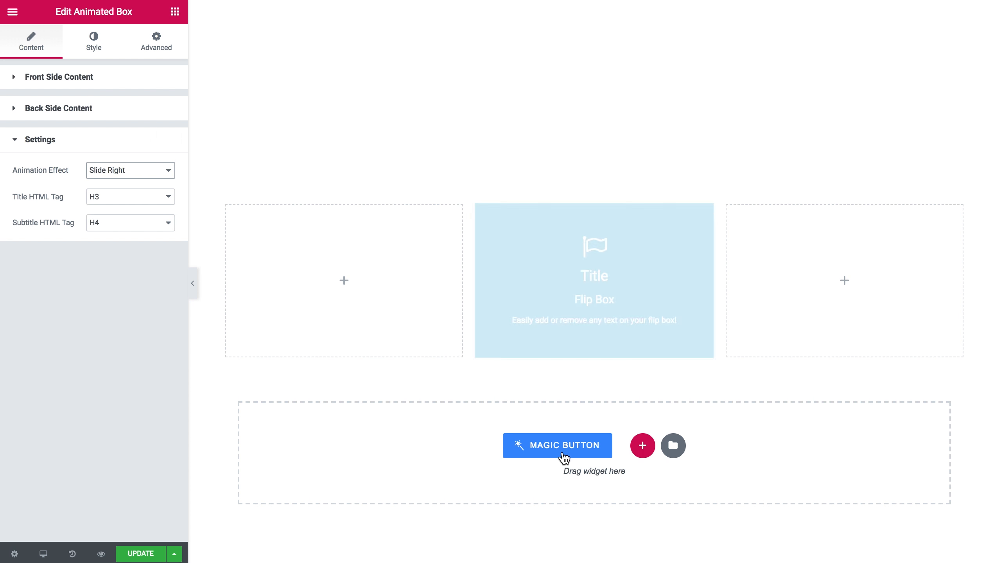
click(129, 170)
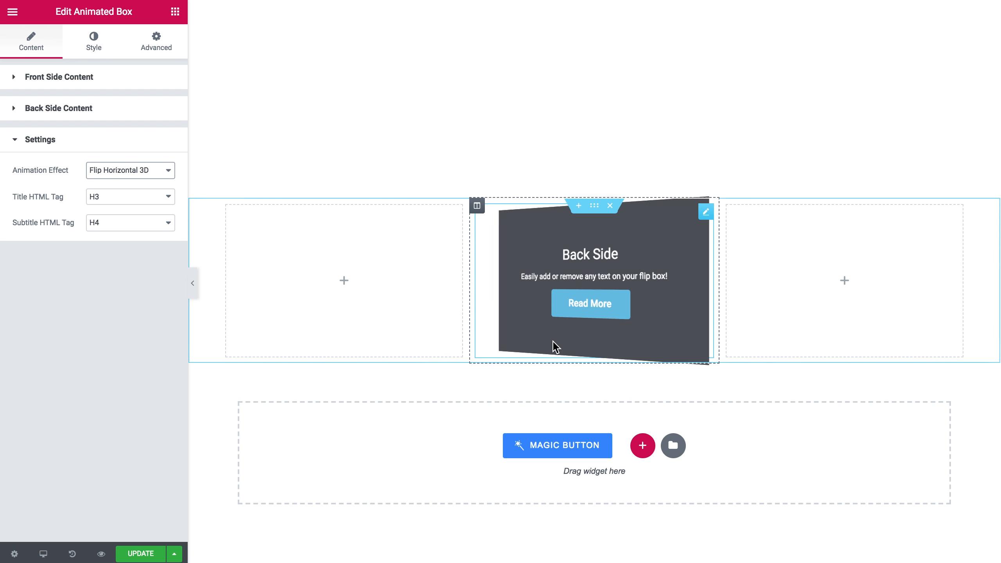
click(129, 169)
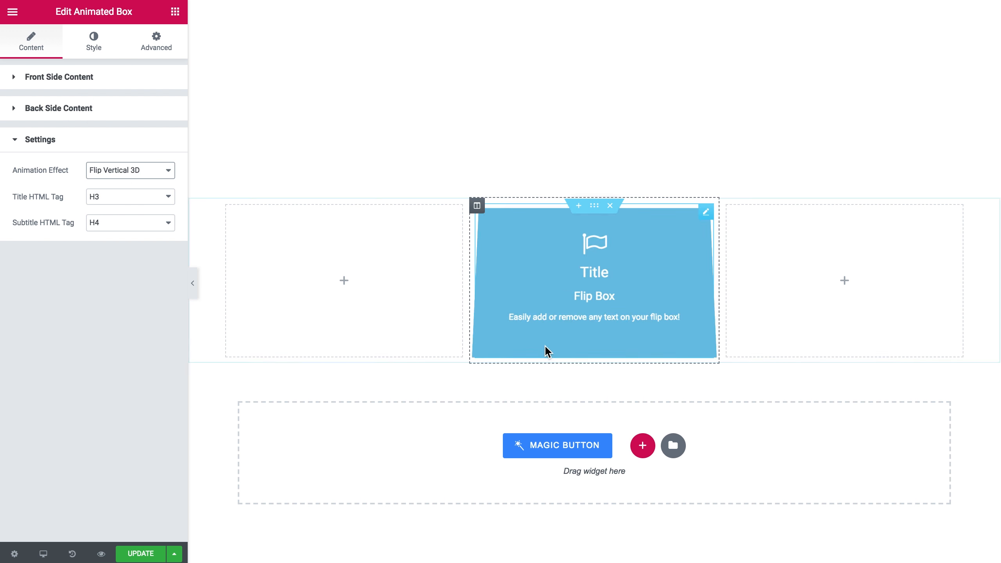
Raise the box height from 245 to 338 in the Style General settings.
click(93, 43)
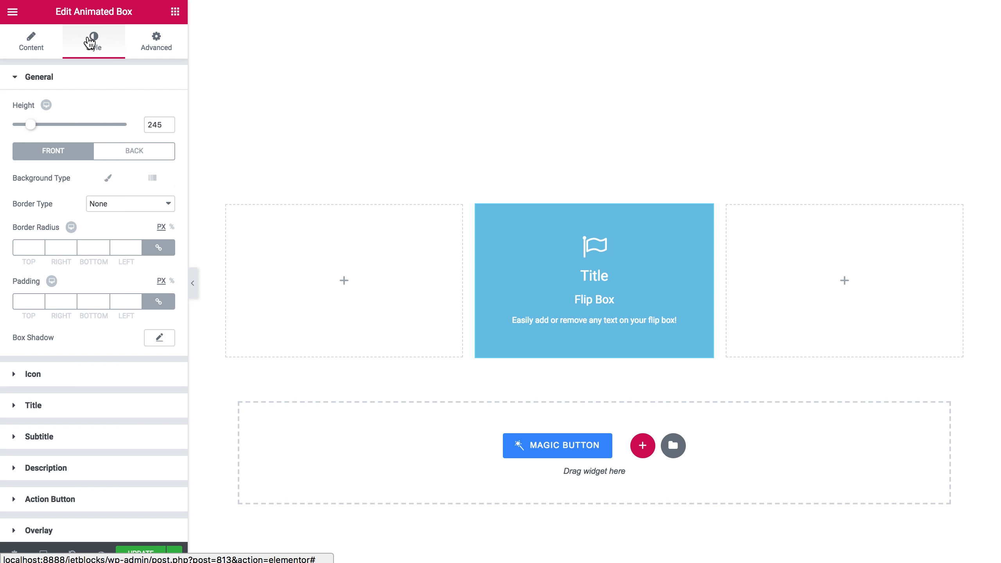
mouse_move(80, 85)
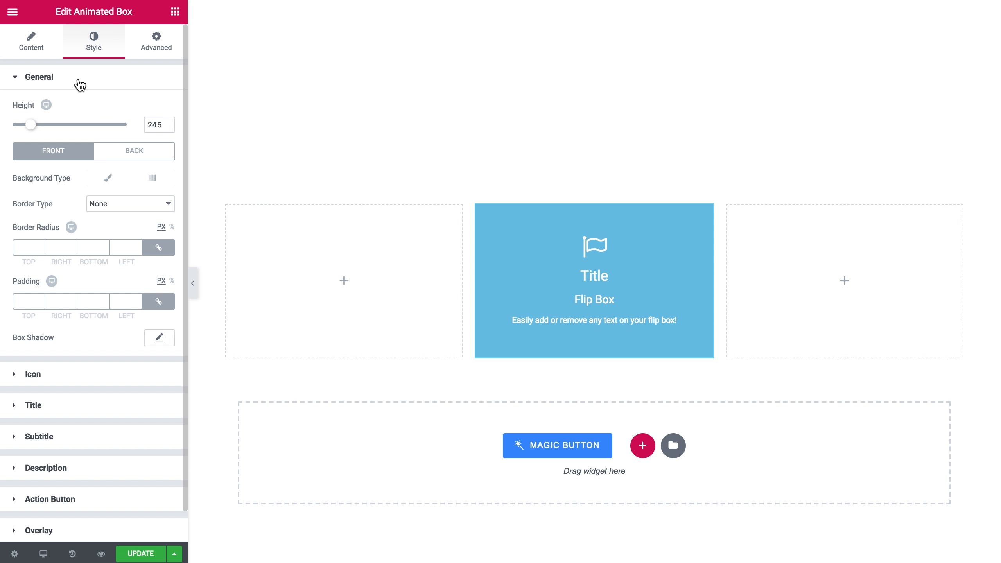
drag(32, 124, 31, 124)
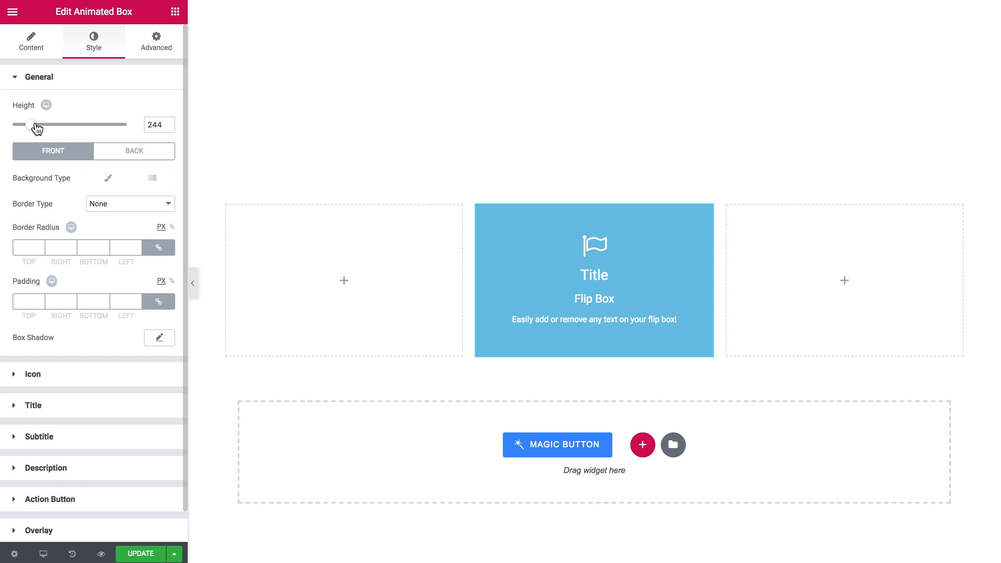
drag(37, 124, 43, 124)
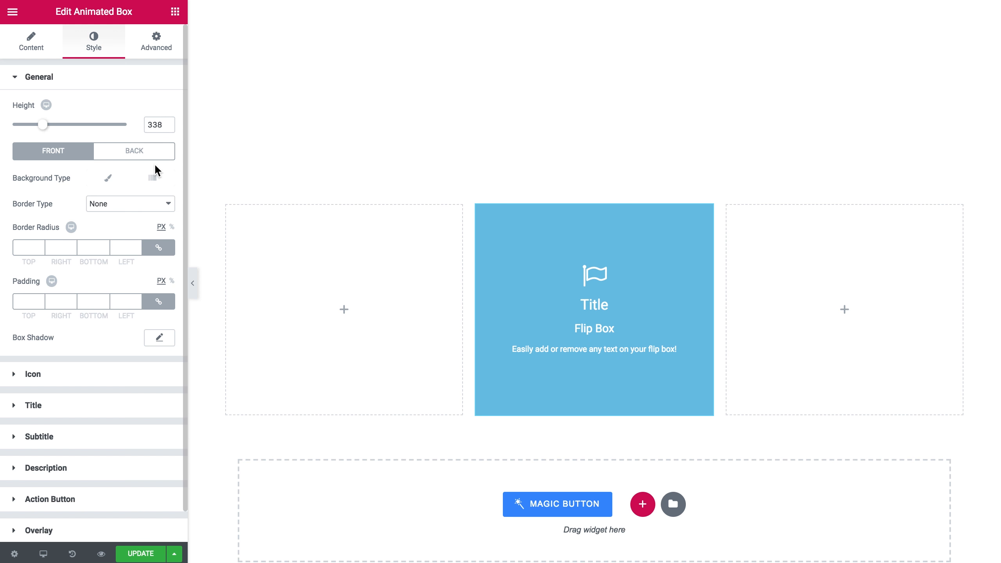
mouse_move(106, 172)
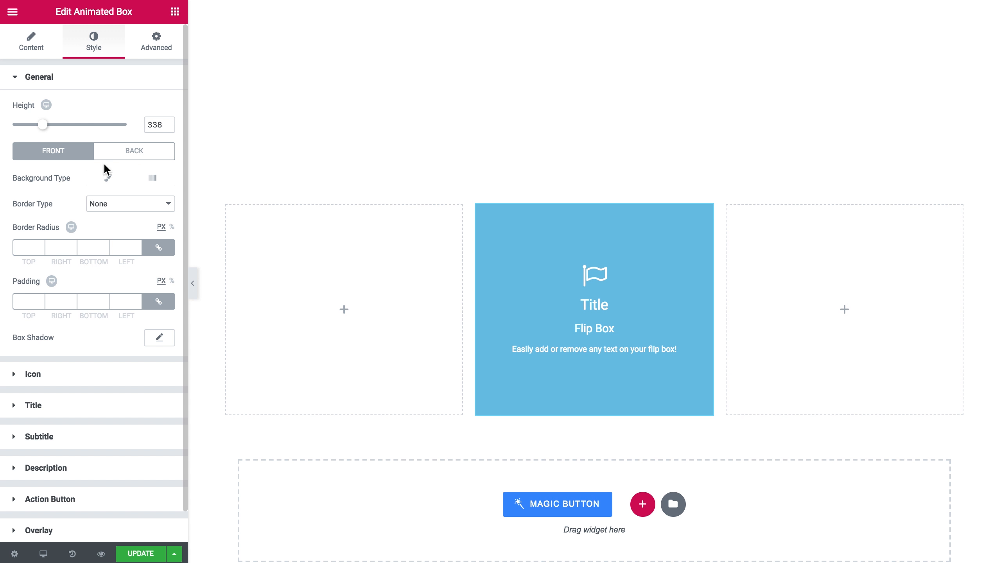
mouse_move(97, 211)
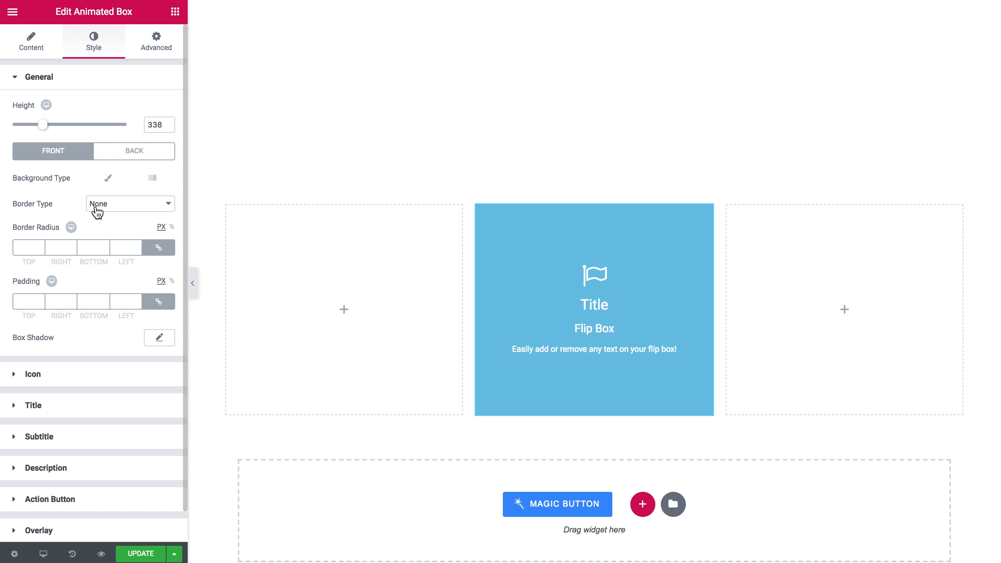
click(38, 76)
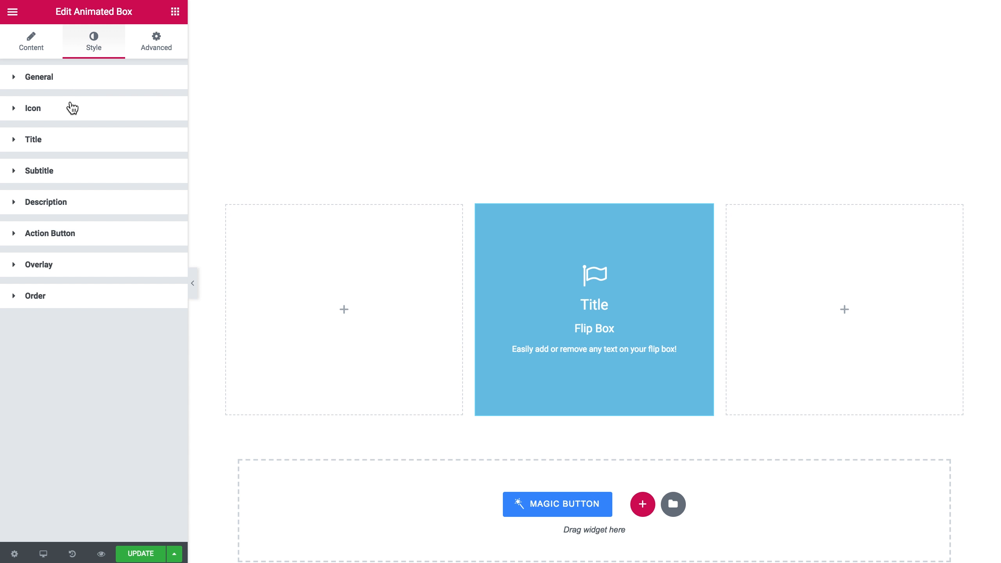
click(33, 108)
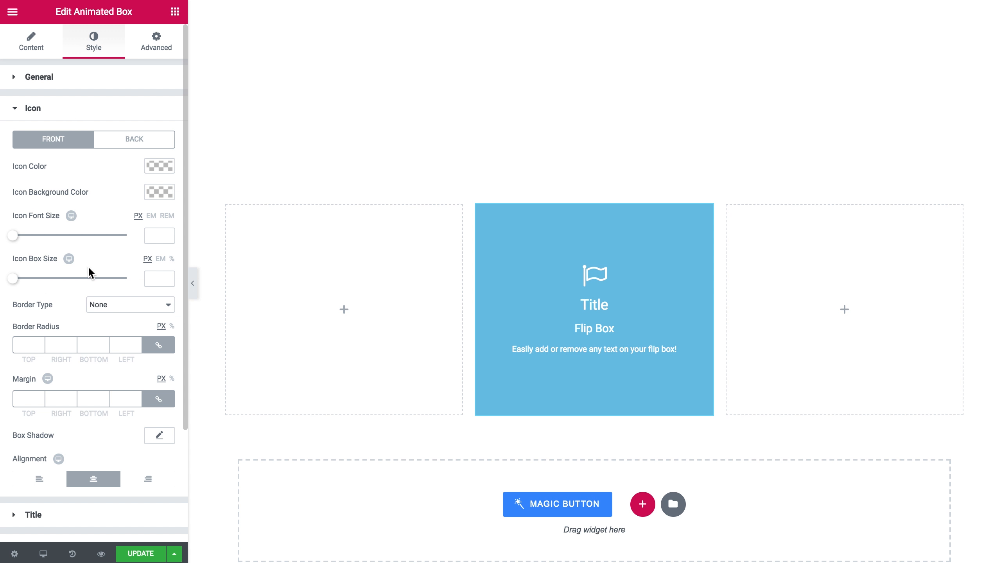
mouse_move(97, 113)
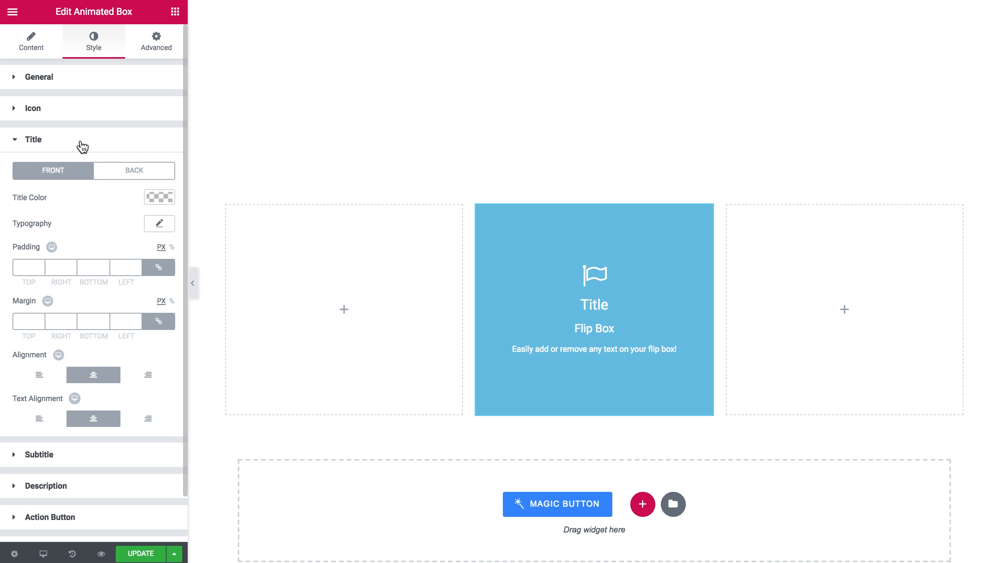
click(33, 139)
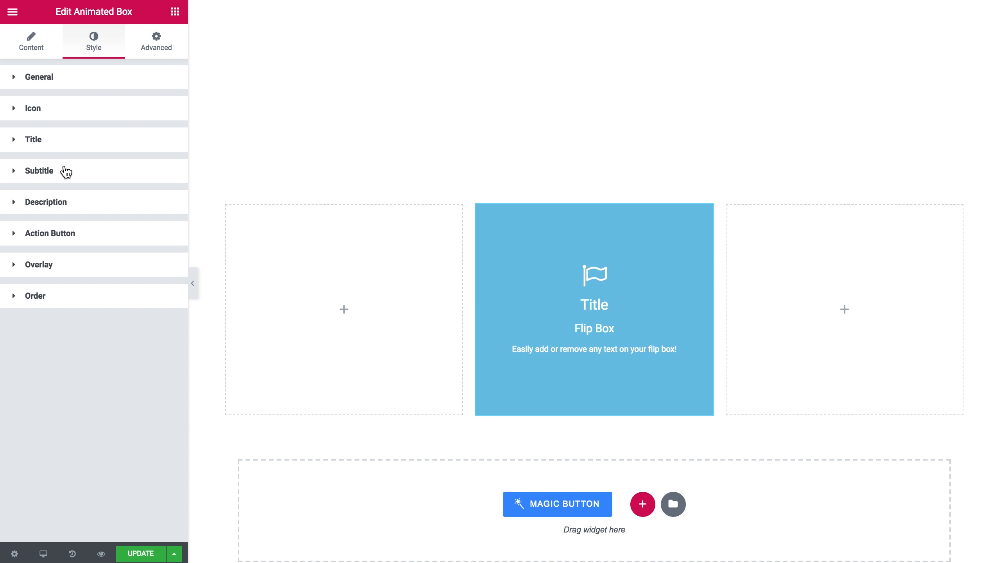
mouse_move(64, 234)
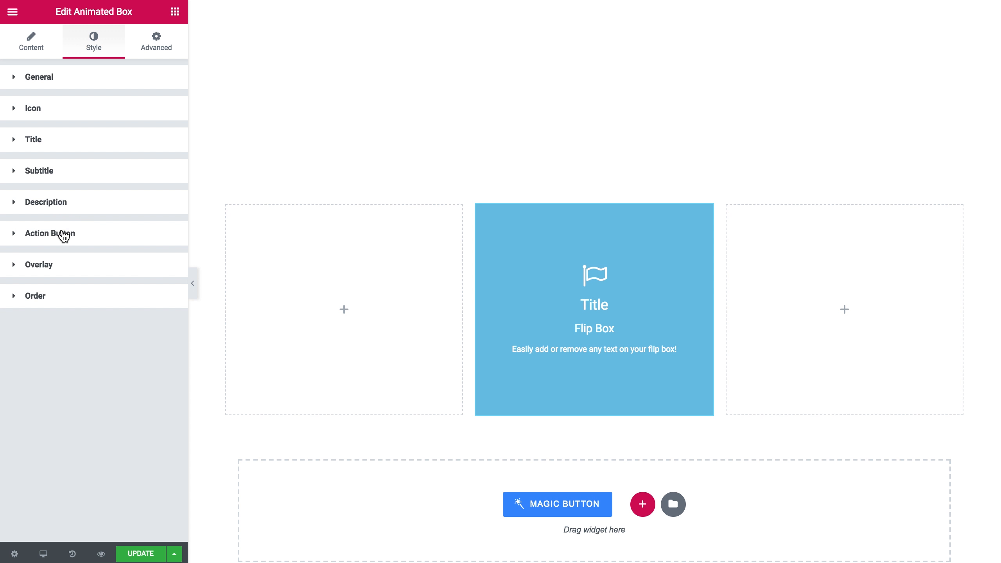
Inspect the Action Button style options, then reveal the Overlay settings showing opacity 0.
click(50, 233)
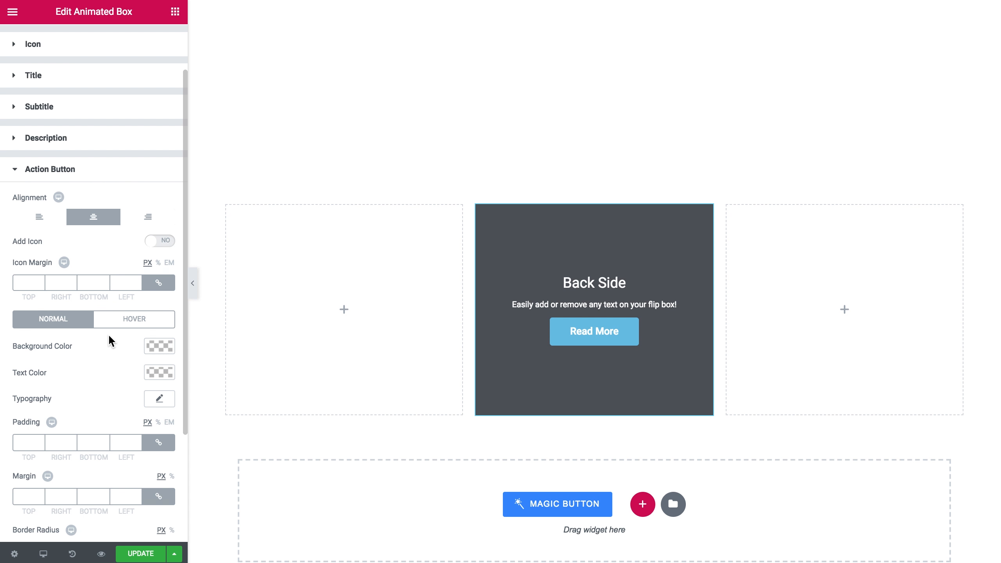
scroll(down, 3)
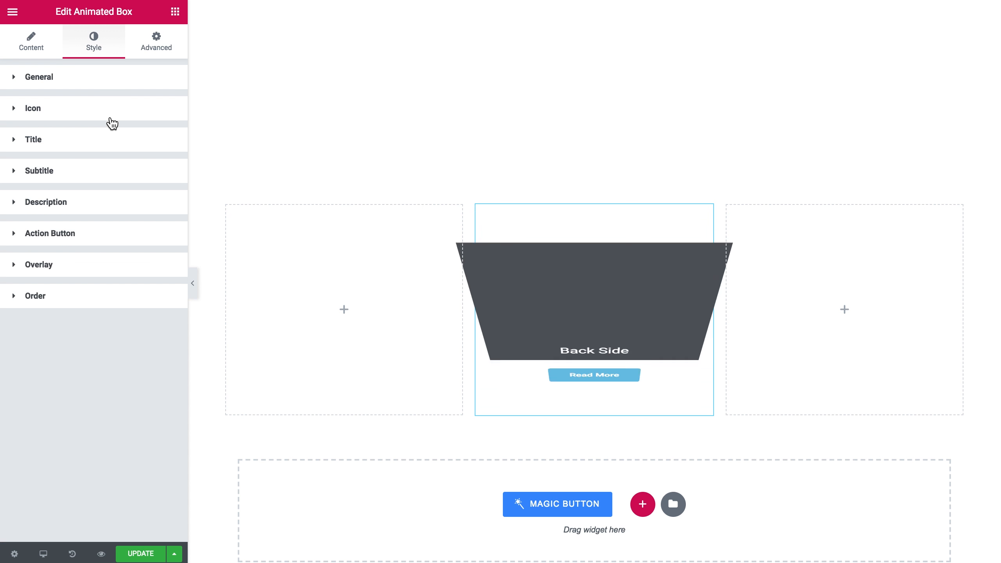
click(38, 264)
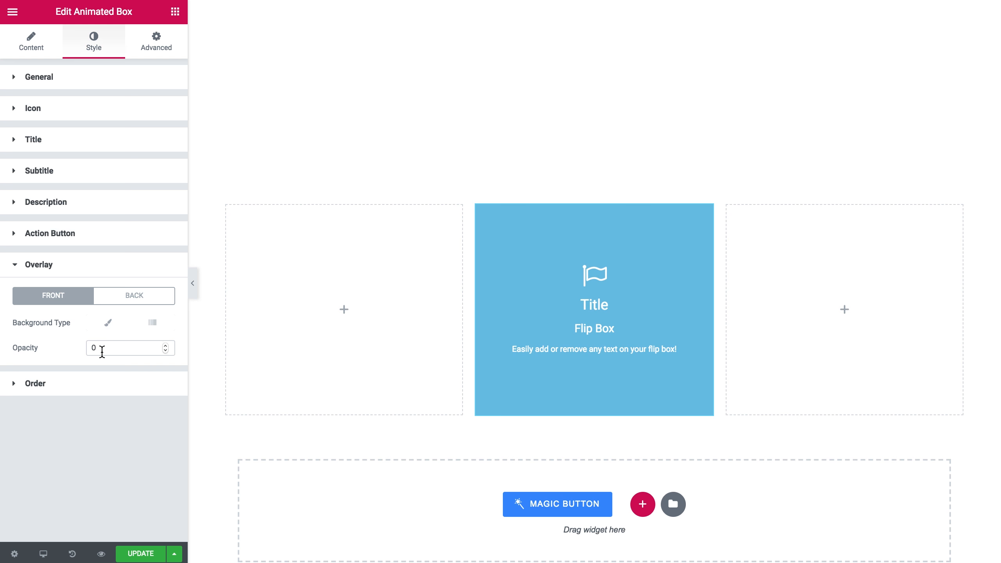
click(38, 265)
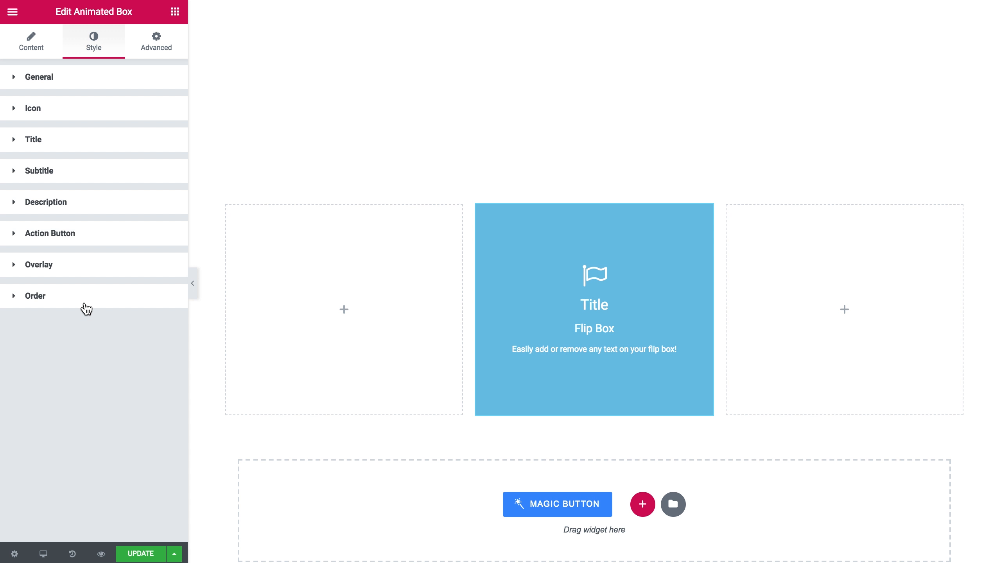
click(35, 296)
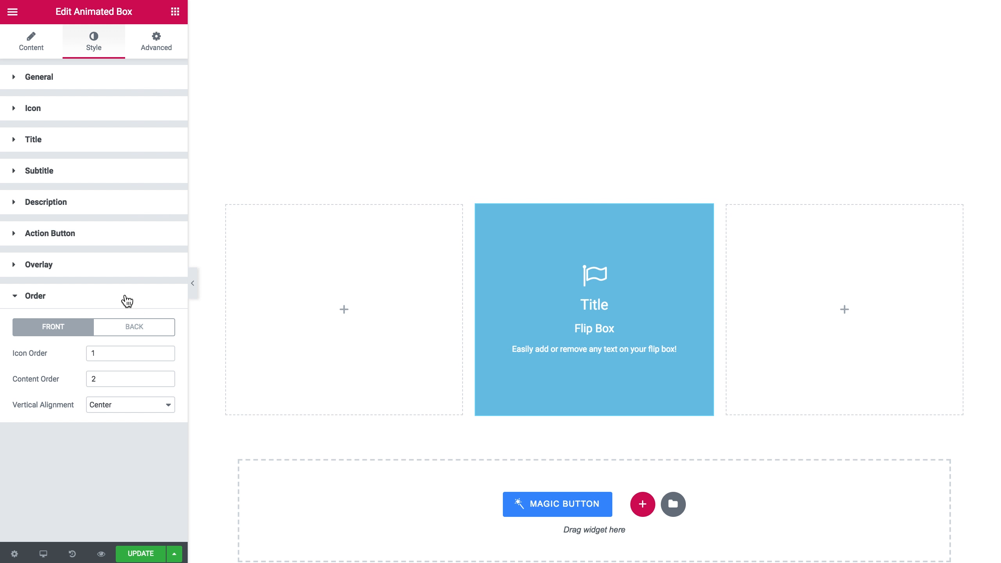
click(34, 296)
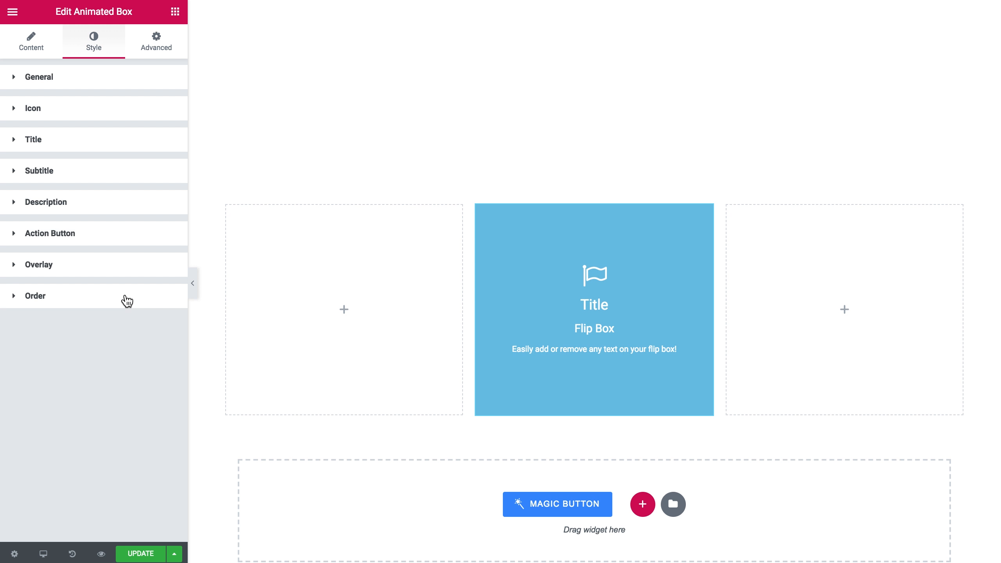